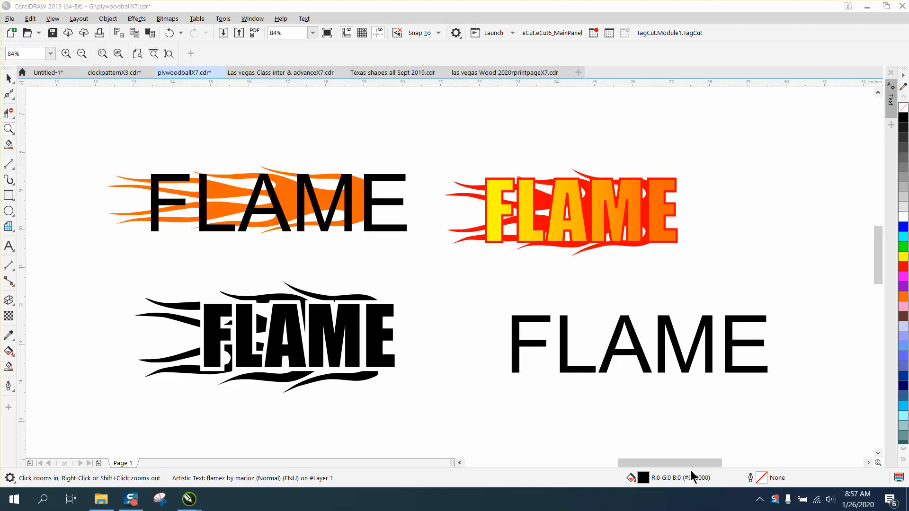
mouse_move(559, 435)
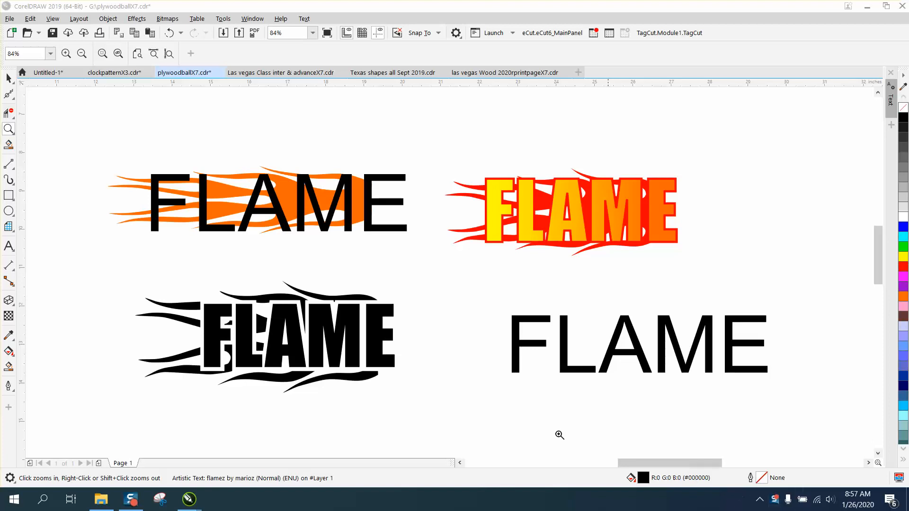
mouse_move(103, 150)
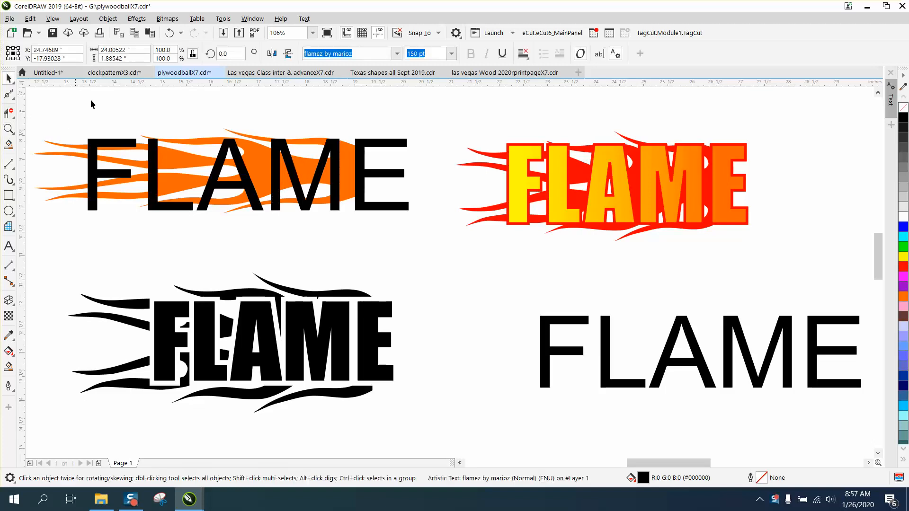
mouse_move(241, 130)
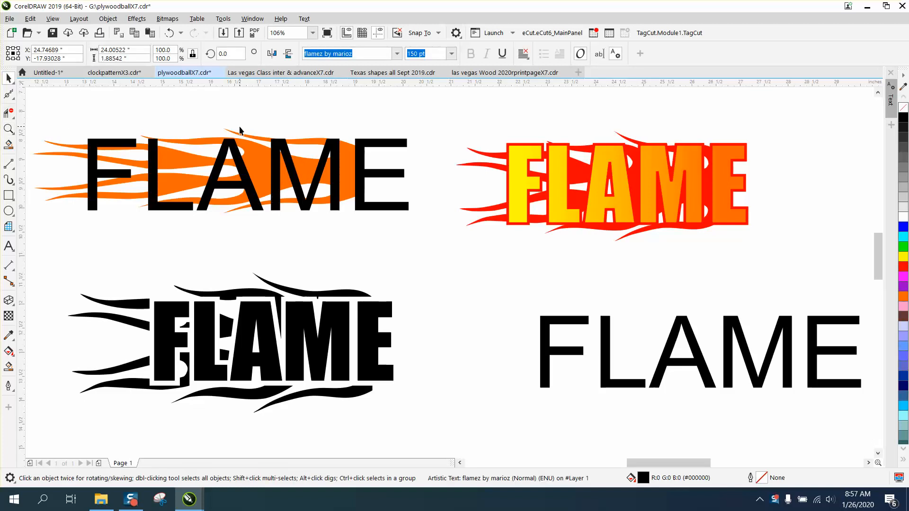
mouse_move(367, 180)
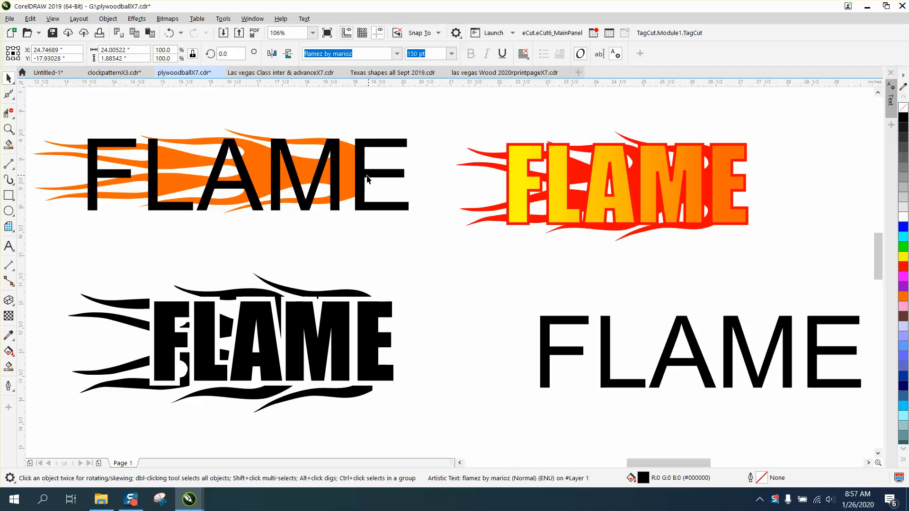
mouse_move(558, 188)
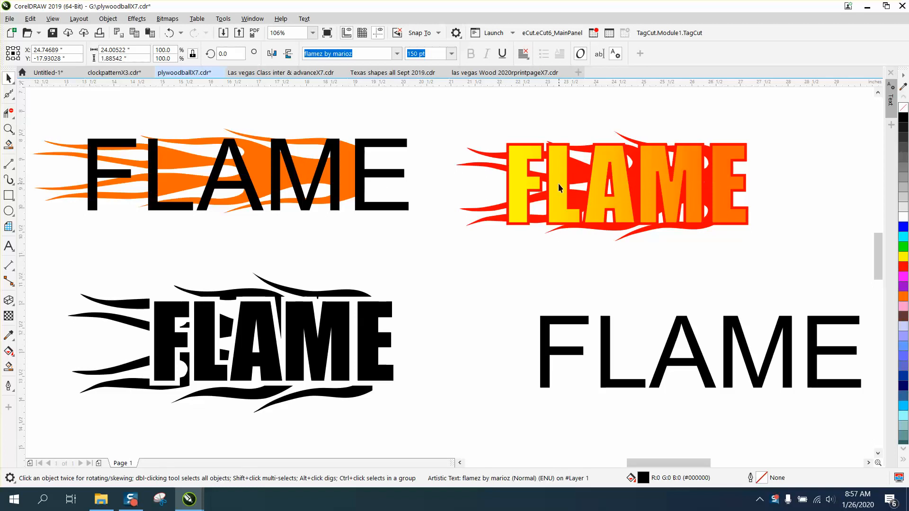
mouse_move(648, 186)
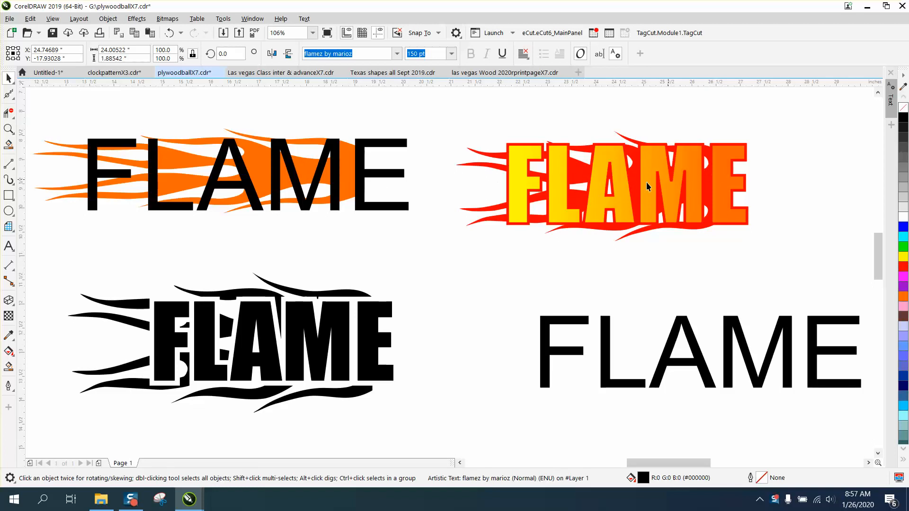
mouse_move(335, 177)
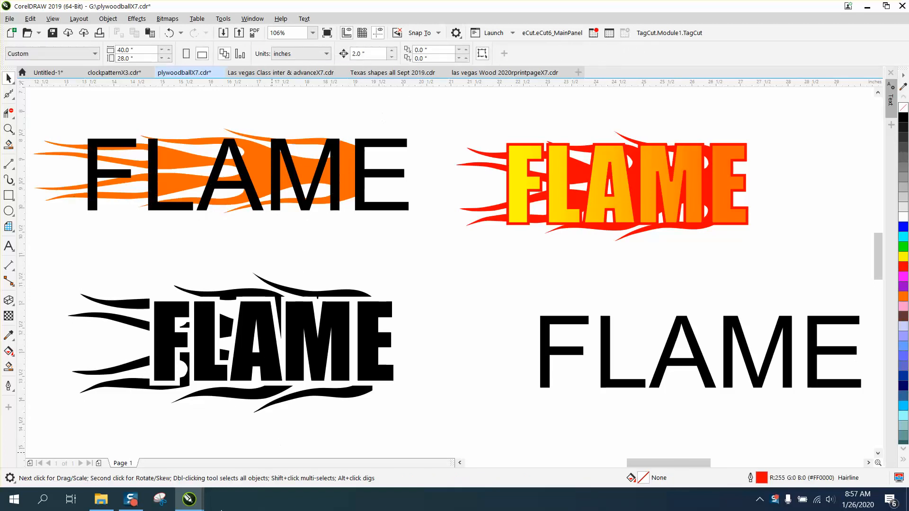
mouse_move(336, 104)
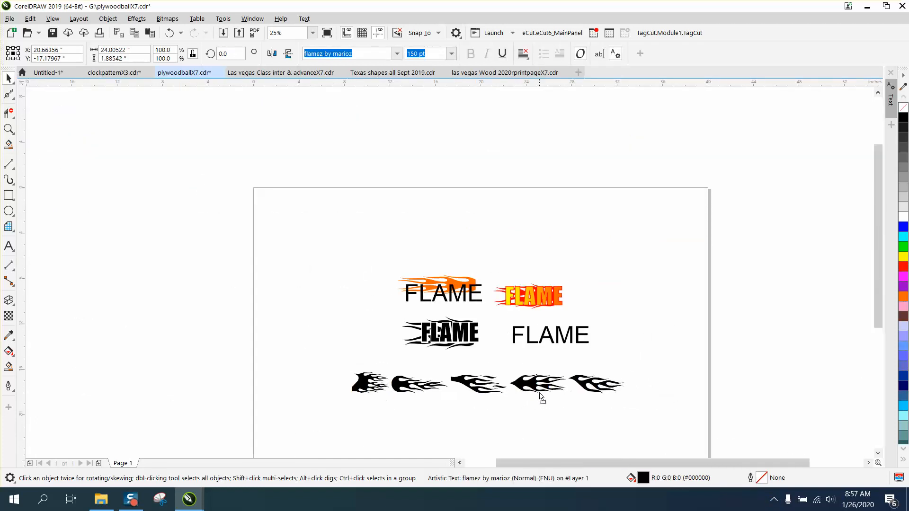
Zoom into the left black flame shape in the bottom row
click(540, 383)
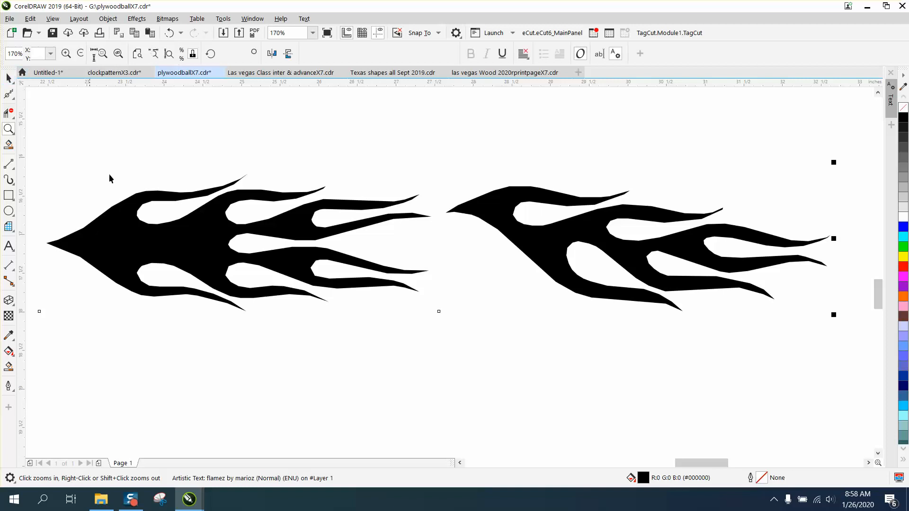
click(290, 250)
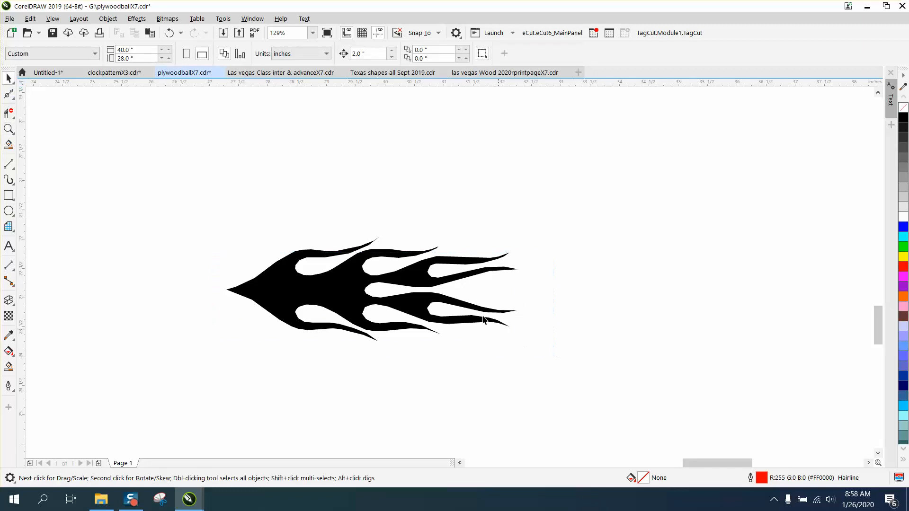
Knife a vertical cut through the flame's left end and delete the pointed tip
click(371, 289)
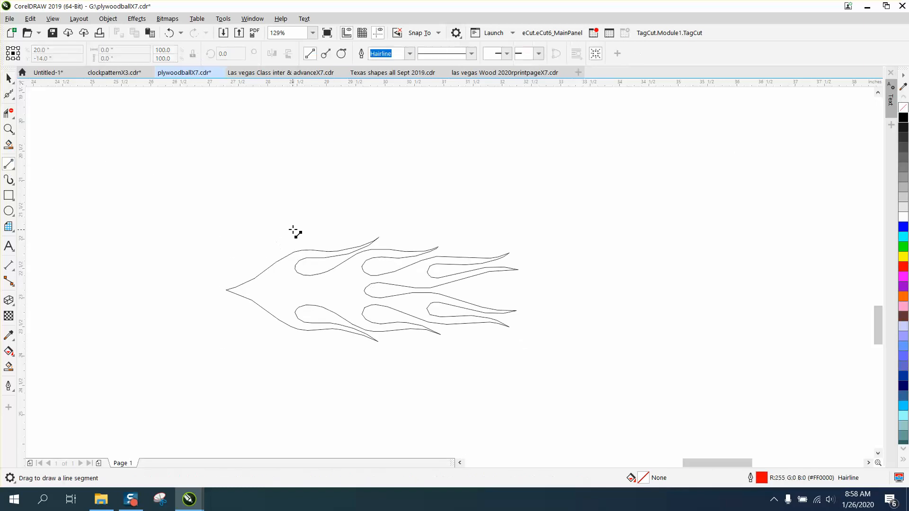
drag(284, 229, 284, 342)
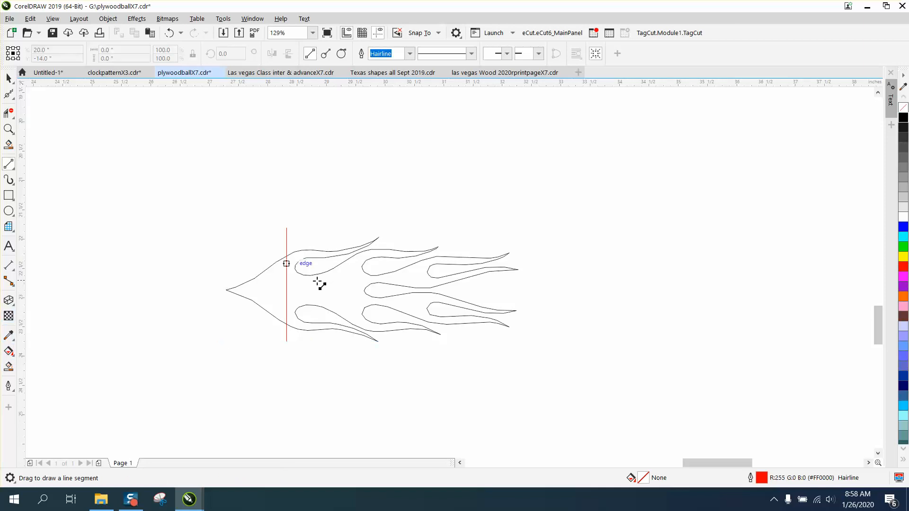
click(339, 289)
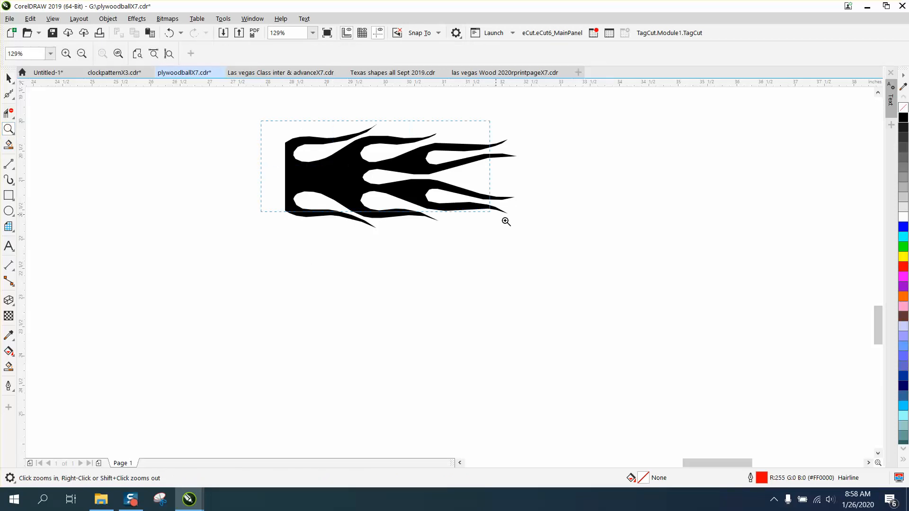
Brush the Smooth tool along every flame tongue and hollow to round the edges
click(9, 94)
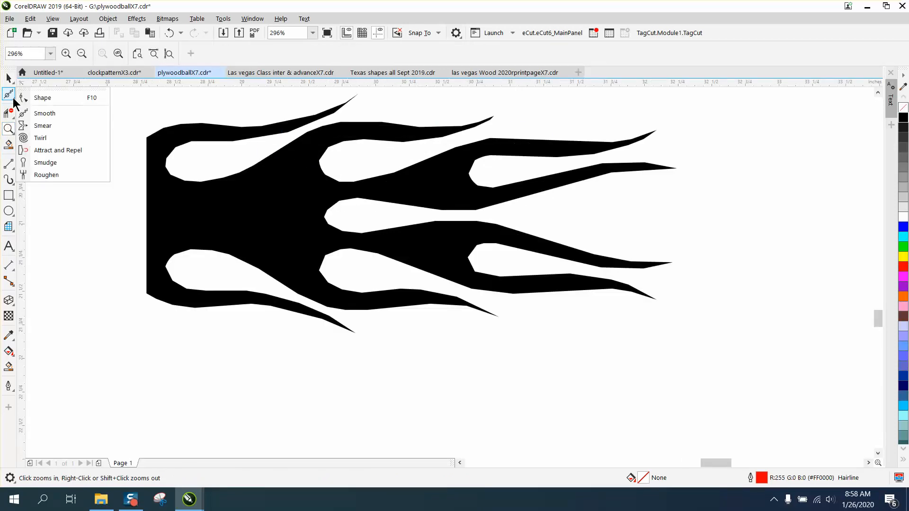
click(44, 114)
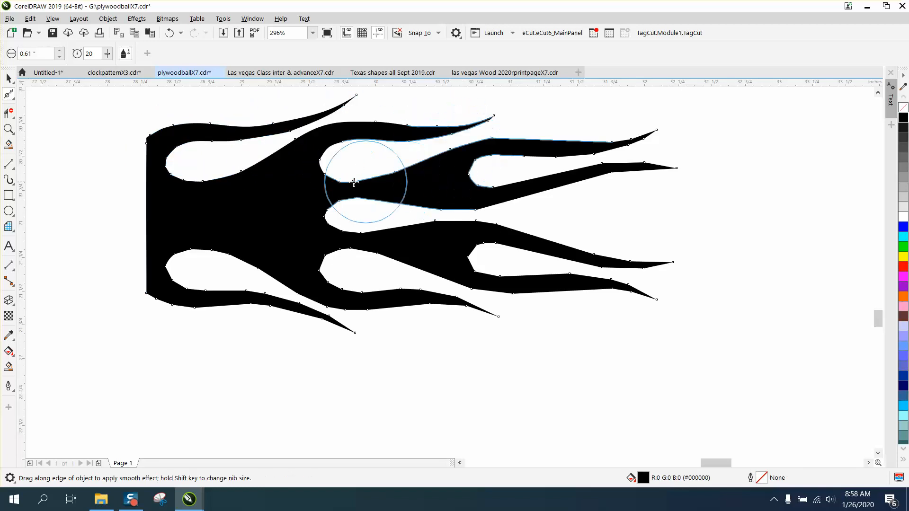
drag(354, 183, 177, 153)
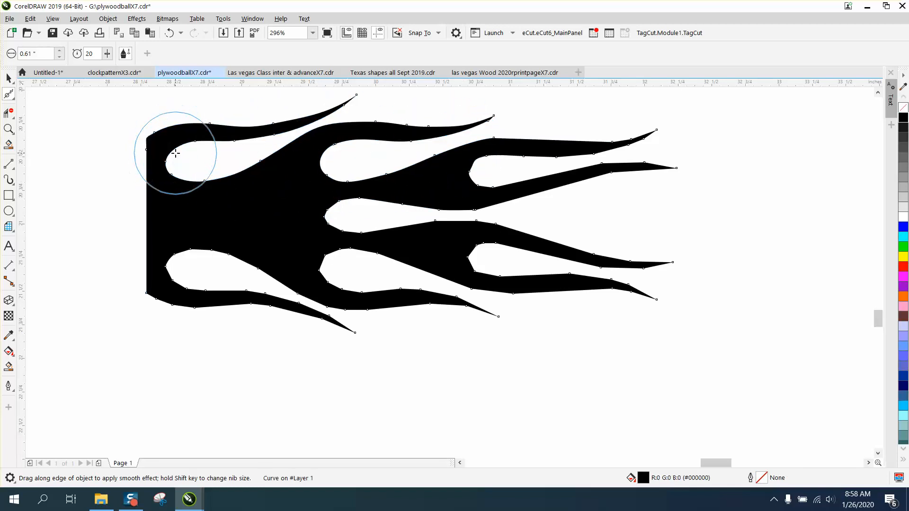
drag(176, 153, 293, 297)
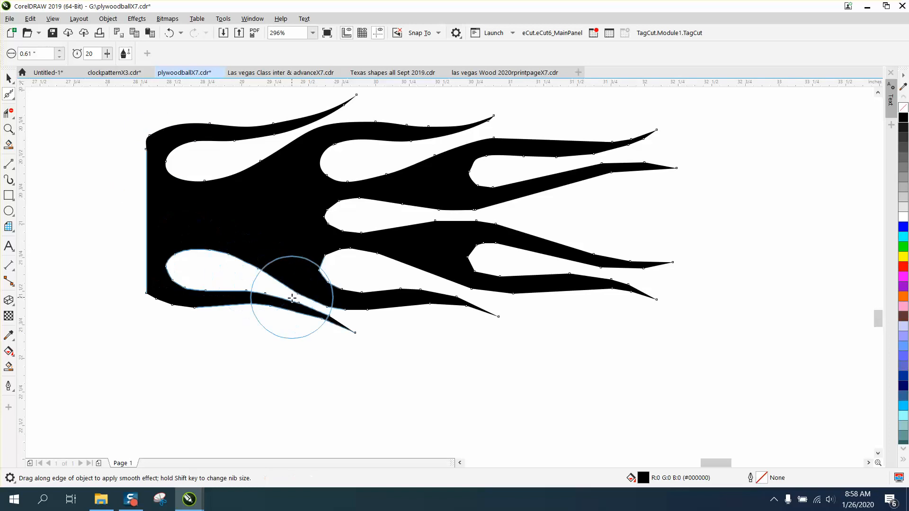
drag(293, 298, 458, 301)
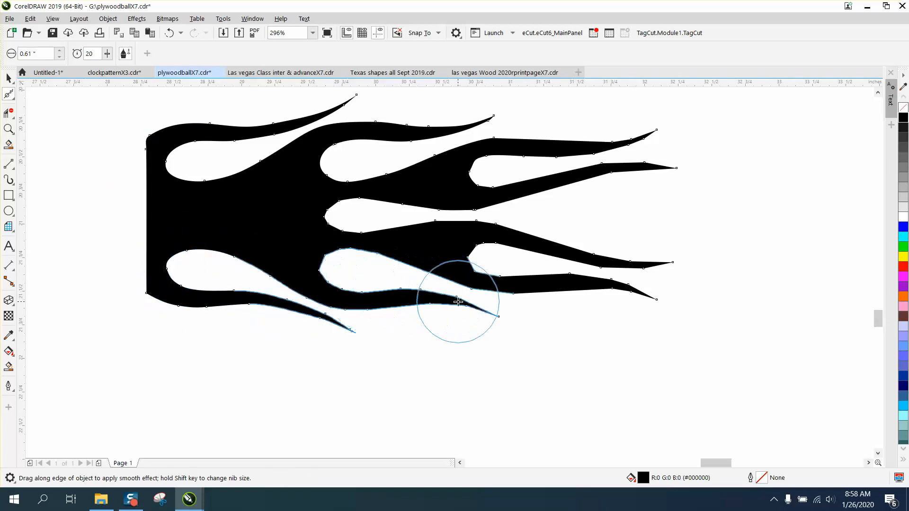
drag(458, 302, 323, 225)
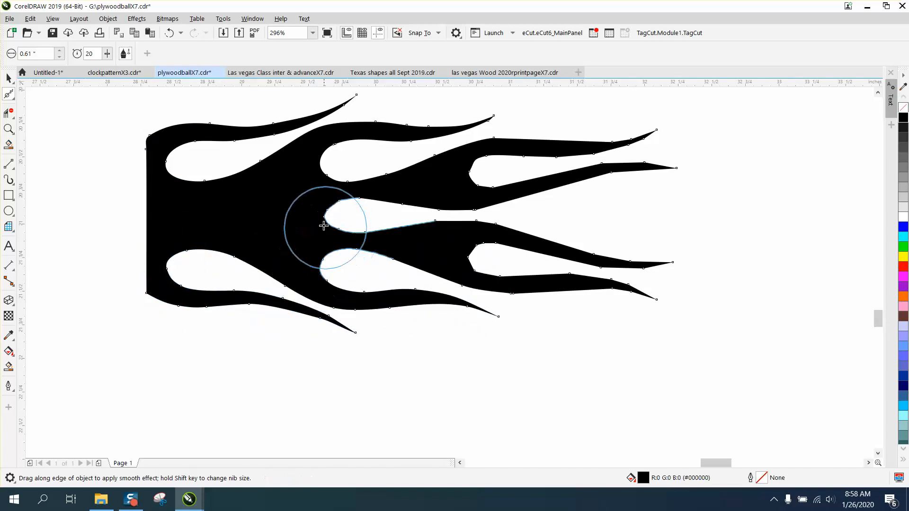
drag(325, 226, 670, 171)
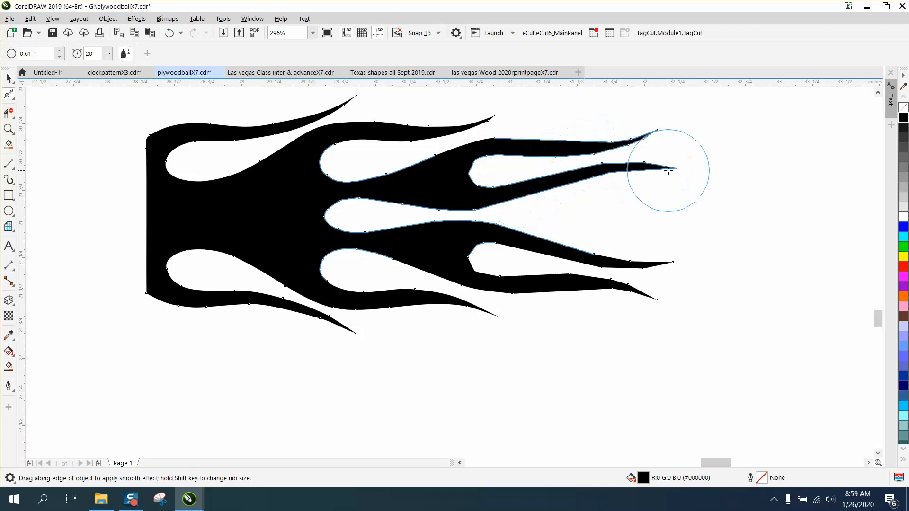
drag(670, 170, 496, 221)
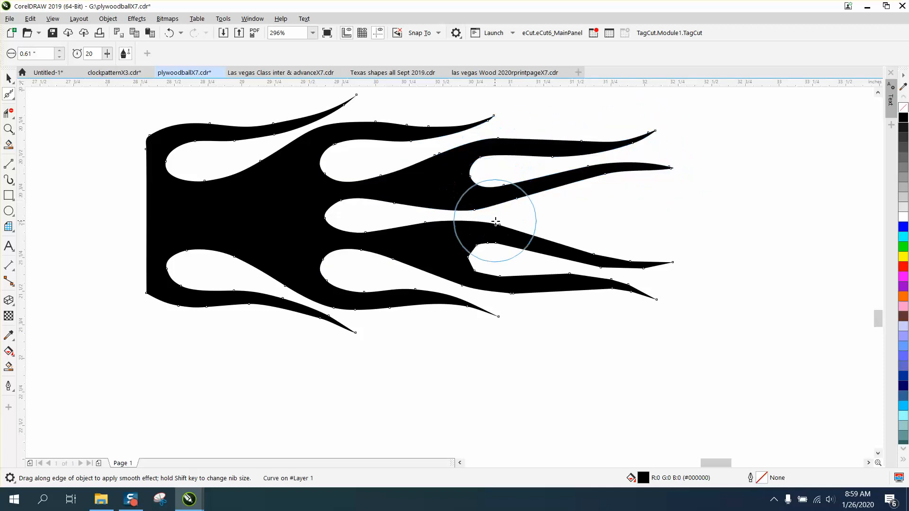
drag(496, 221, 469, 277)
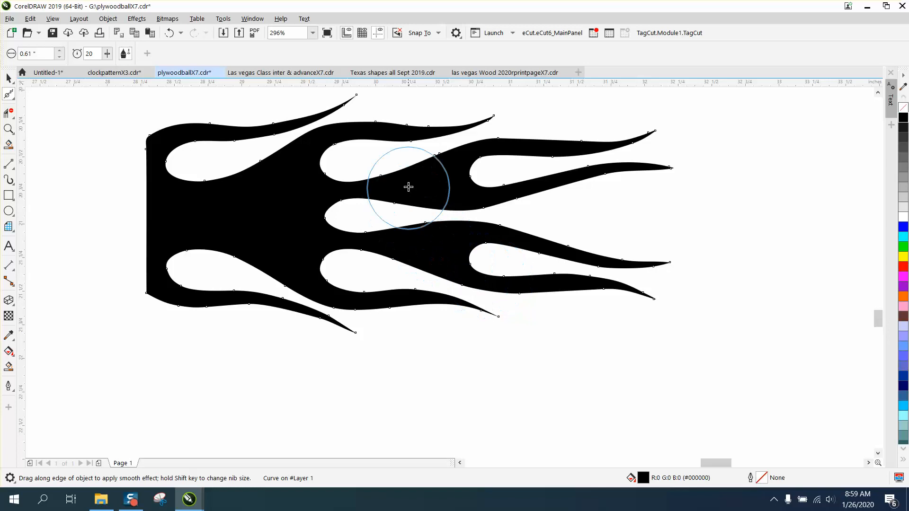
drag(408, 186, 324, 252)
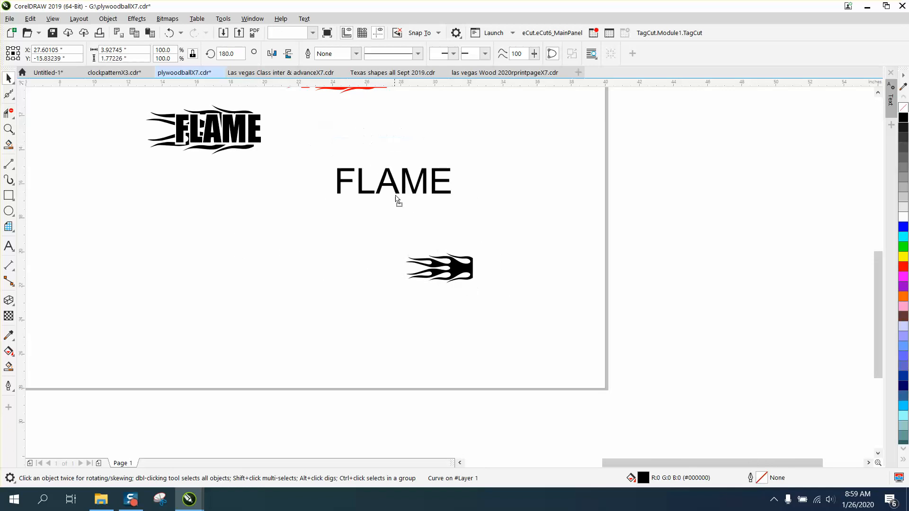
Change the plain FLAME text's font to Impact
click(393, 180)
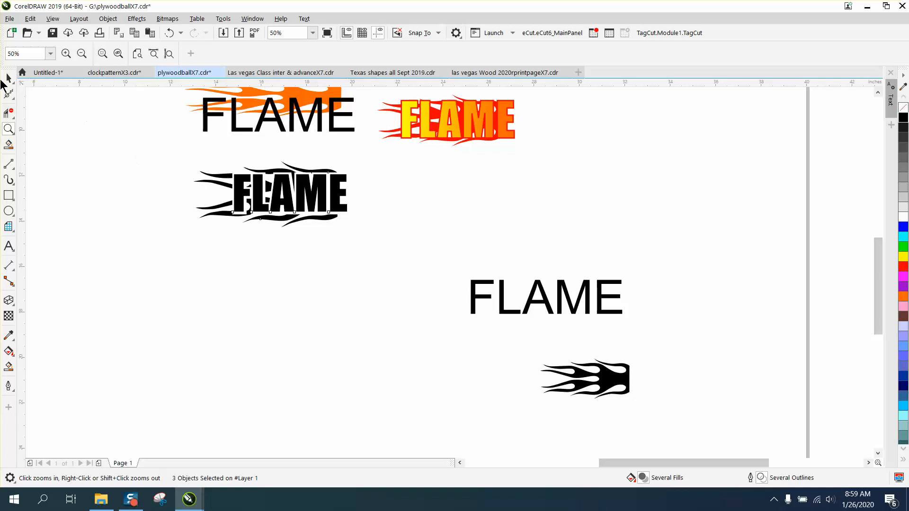
click(544, 297)
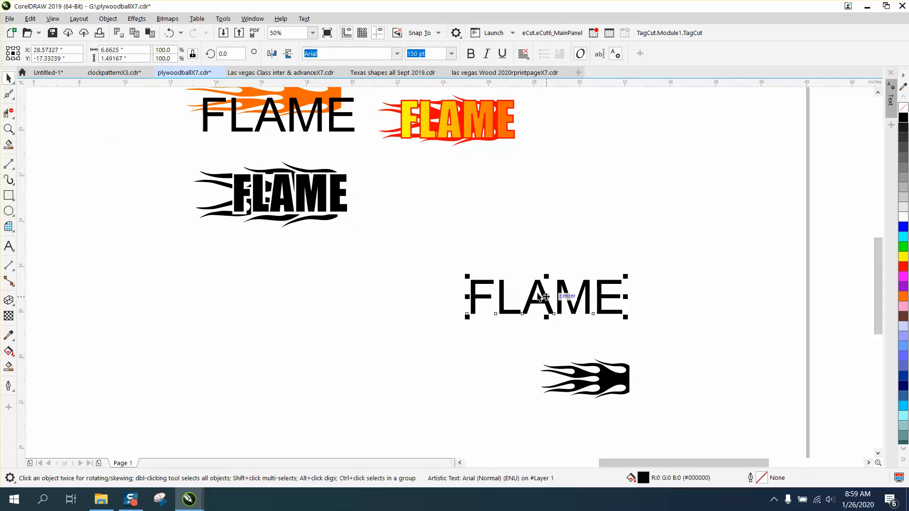
click(397, 54)
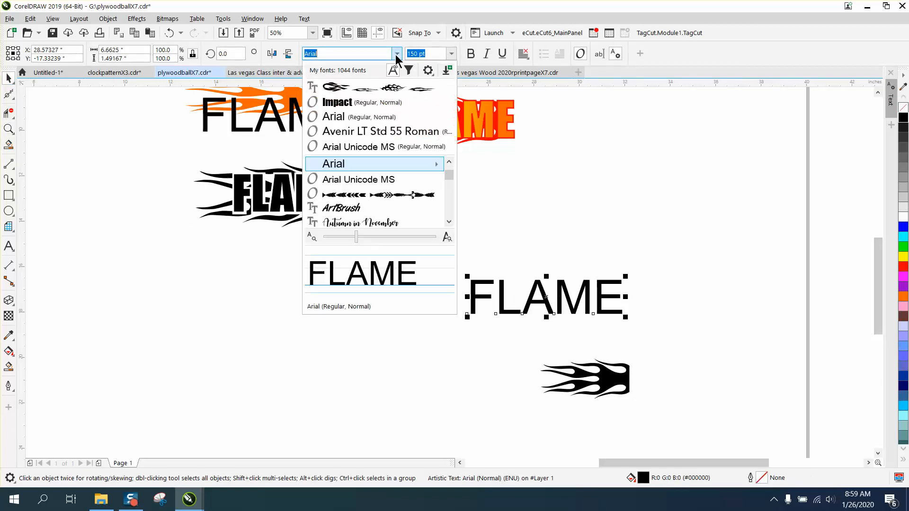
click(337, 102)
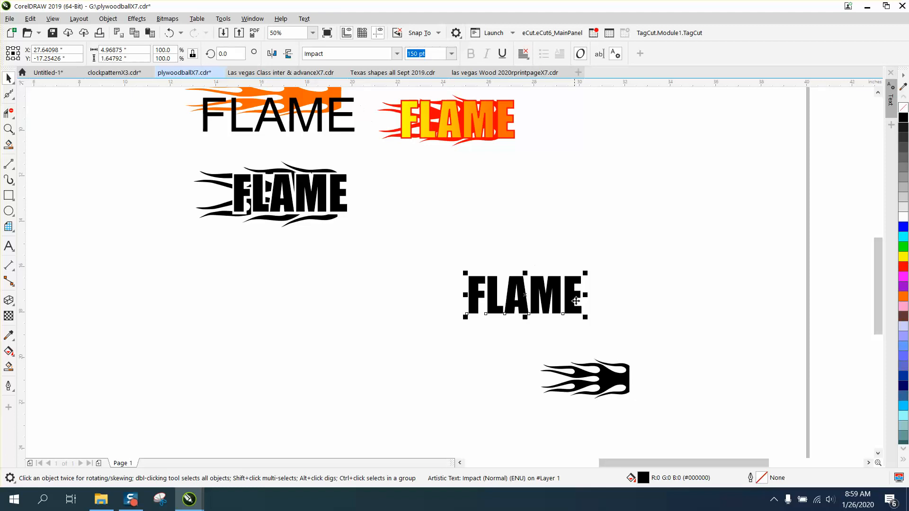
Move the black flame shape beneath the text and stretch it about 124% wider
click(554, 355)
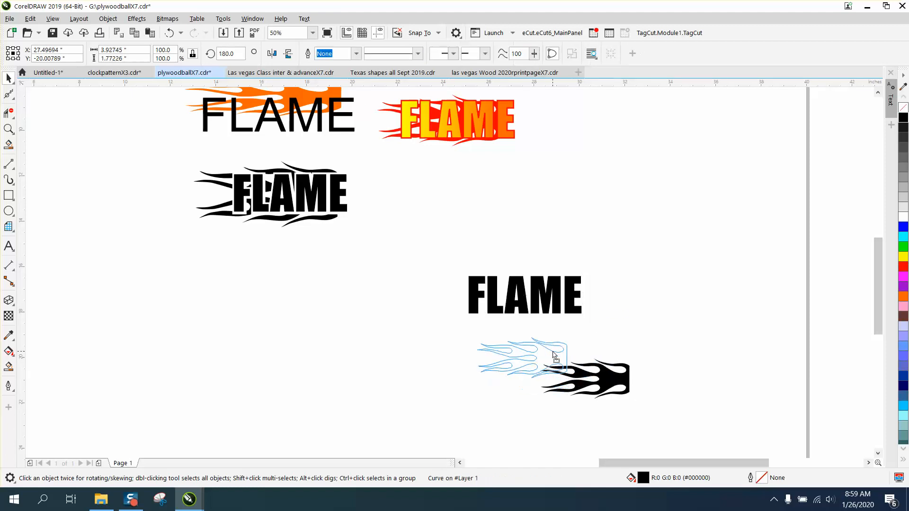
drag(555, 354, 584, 339)
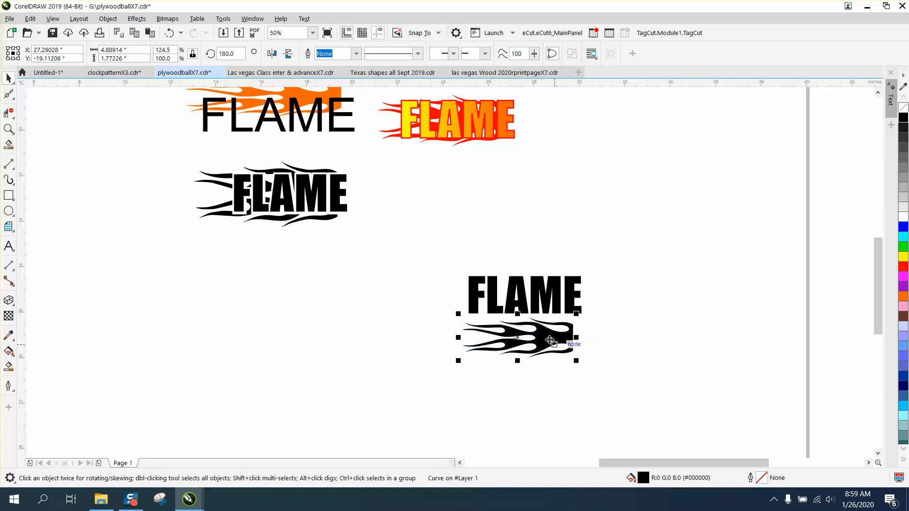
drag(548, 341, 525, 294)
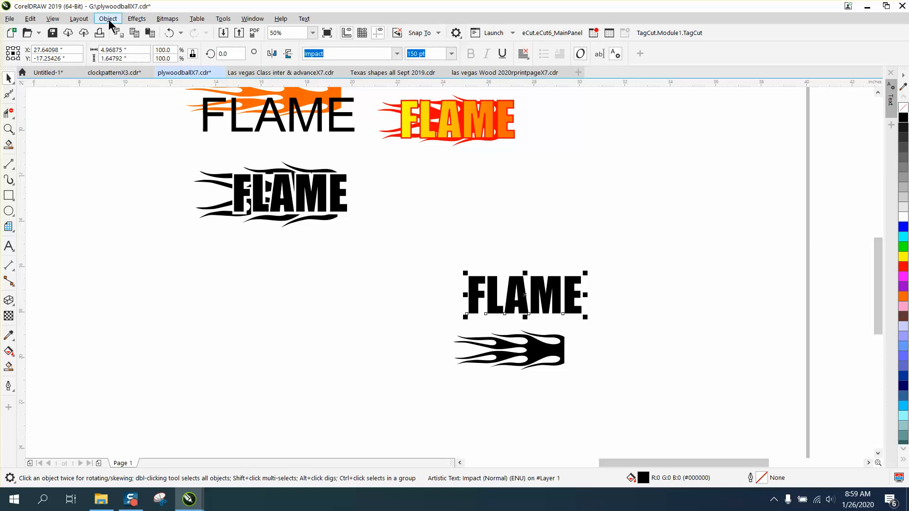
Remove the text fill and apply an outside contour with a 0.05-inch offset
click(137, 18)
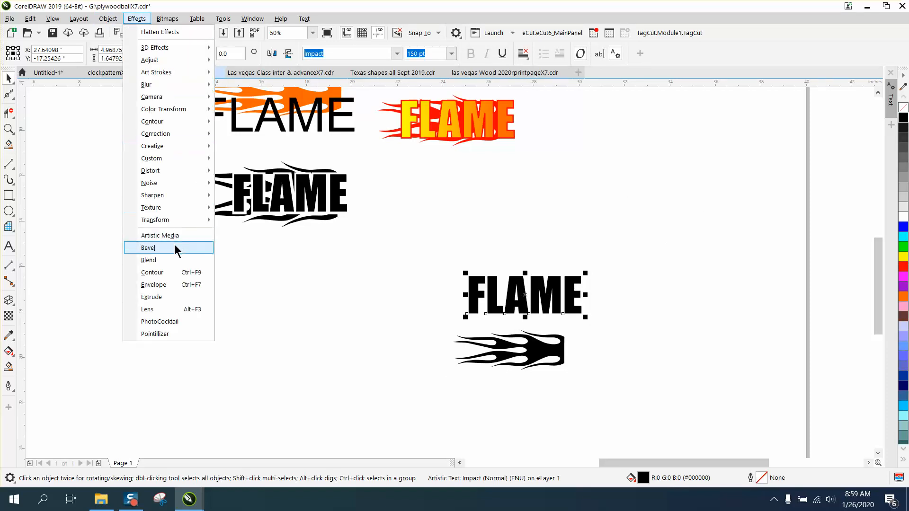
click(153, 271)
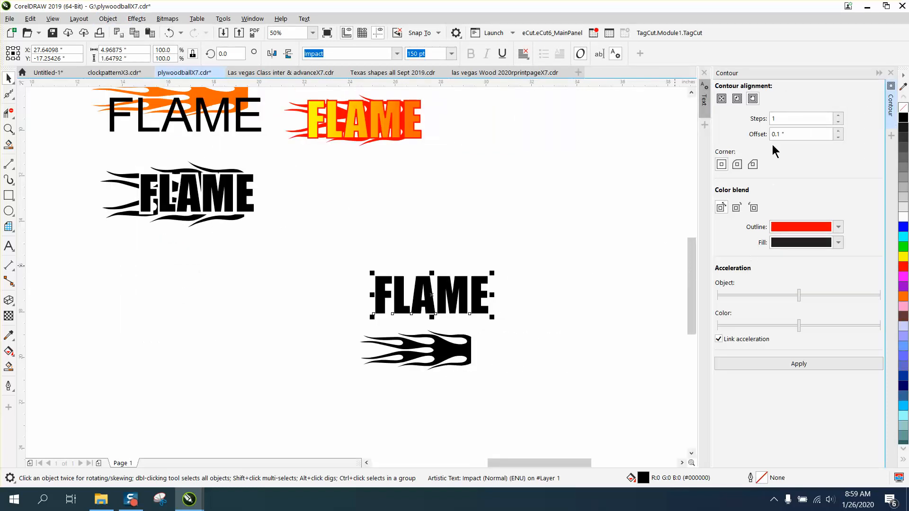
click(798, 363)
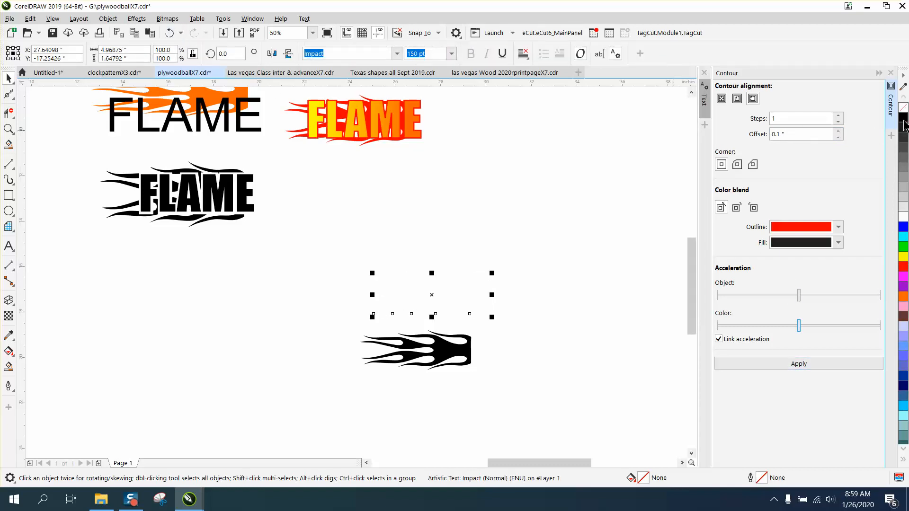
click(798, 364)
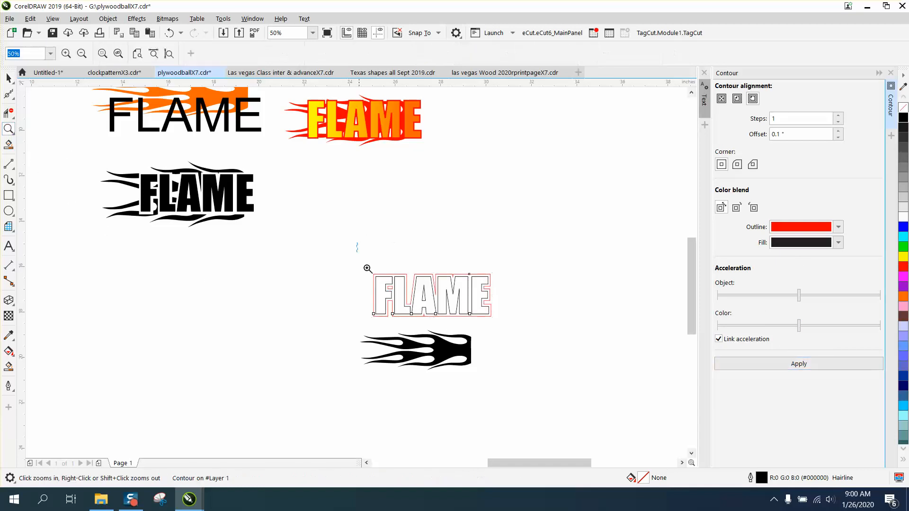
click(368, 269)
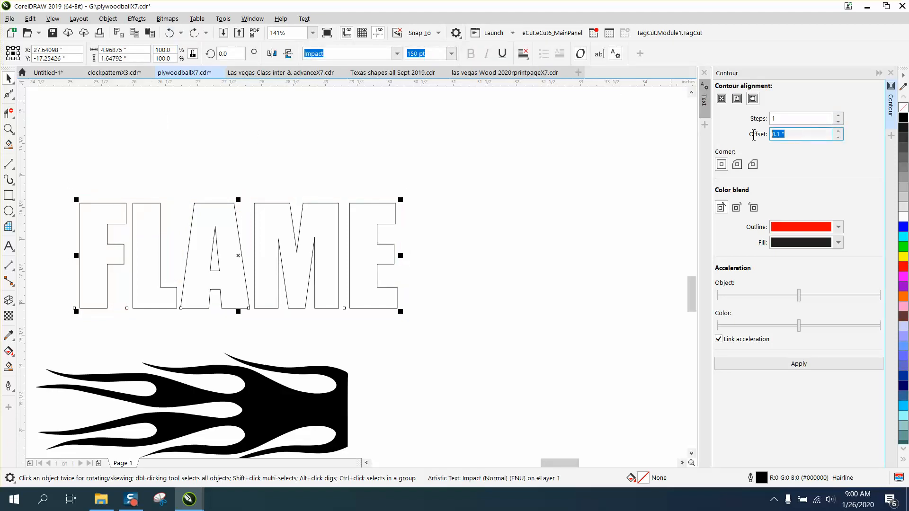
text(.05)
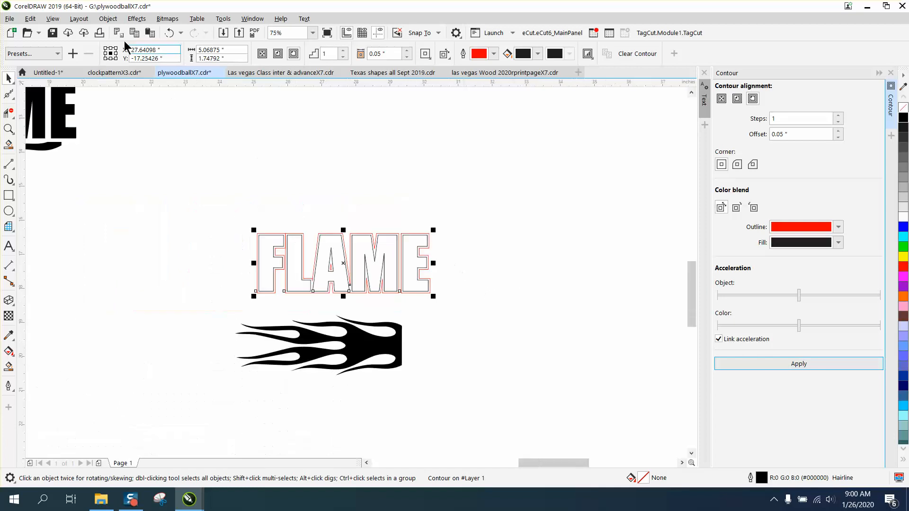
mouse_move(155, 240)
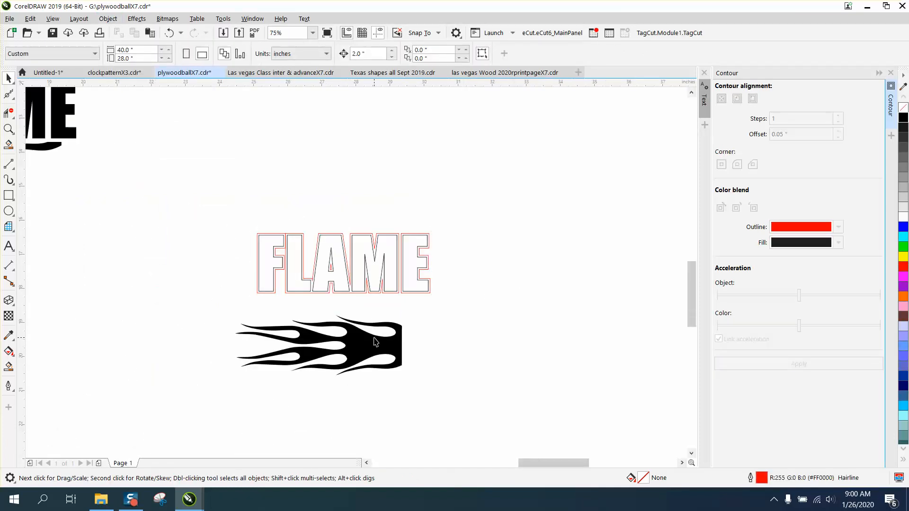
Fill FLAME with black and pull the text away from its separated contour
click(342, 263)
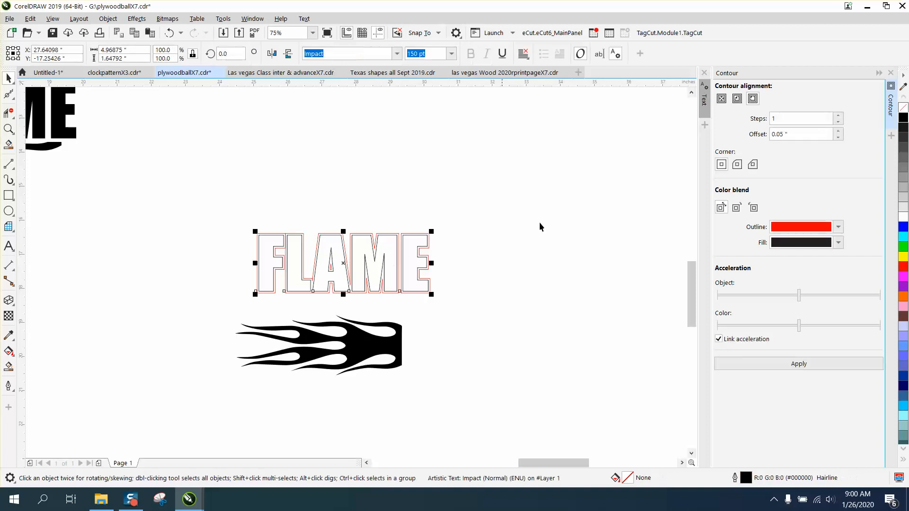
click(903, 117)
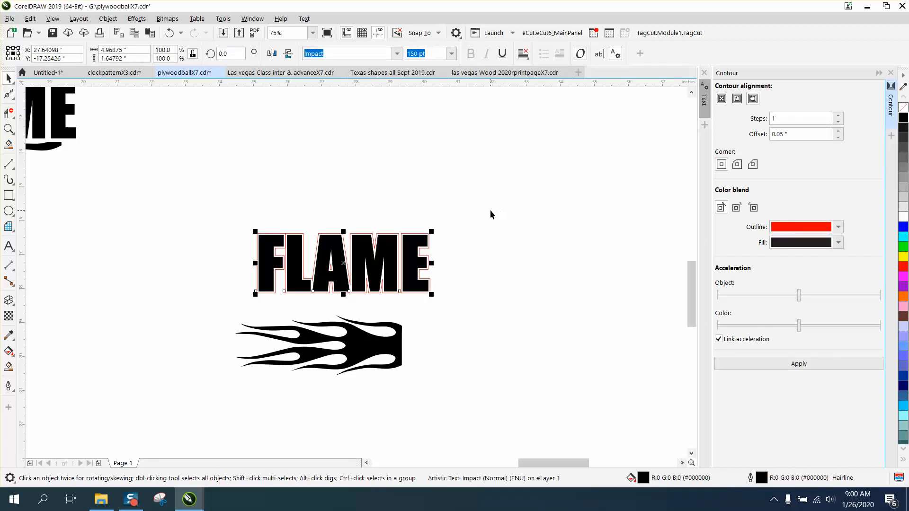
drag(342, 262, 341, 194)
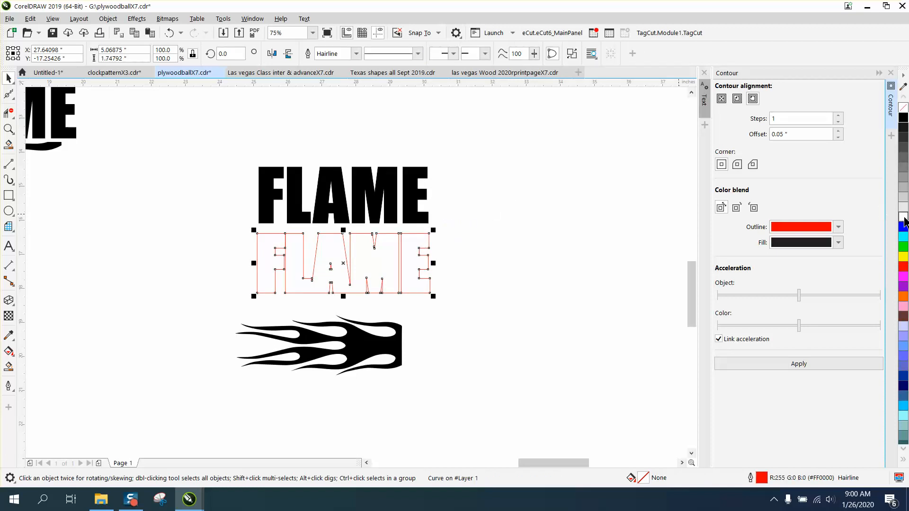
mouse_move(903, 217)
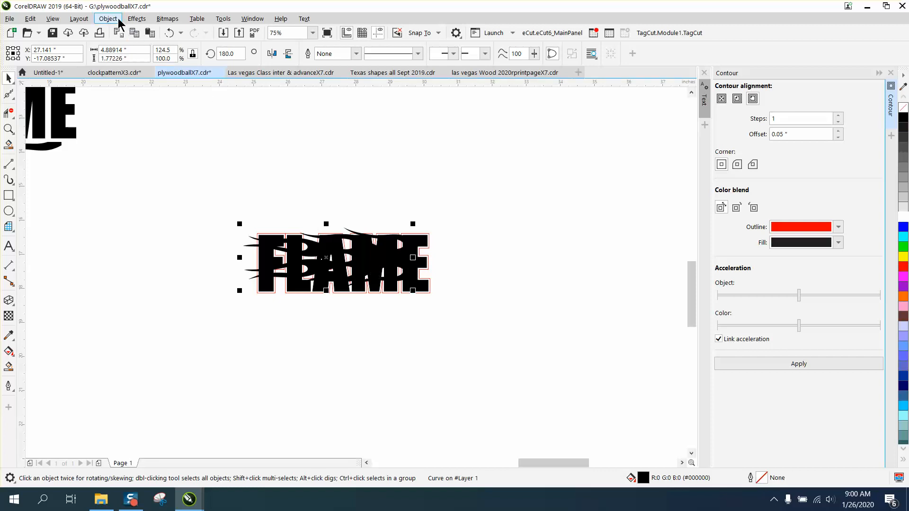
Scale the flame shape taller behind the lettering, then zoom in to check the design
click(107, 18)
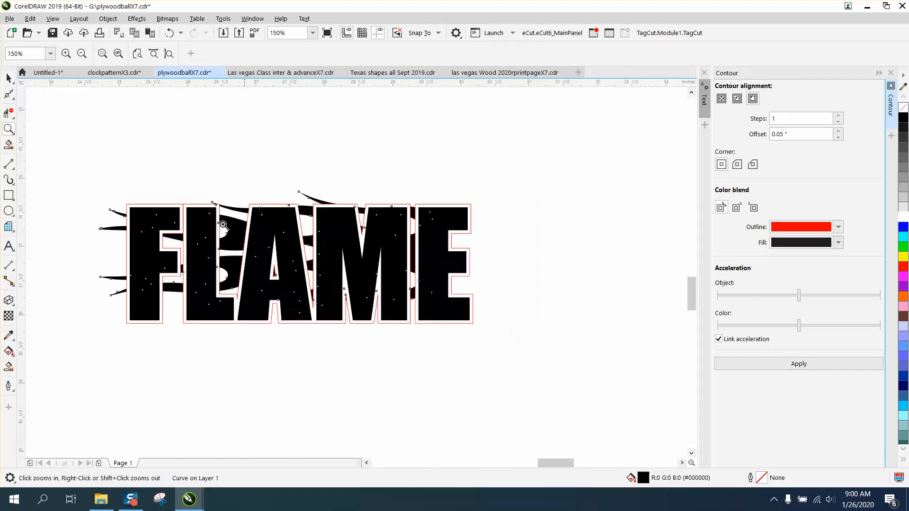
click(223, 225)
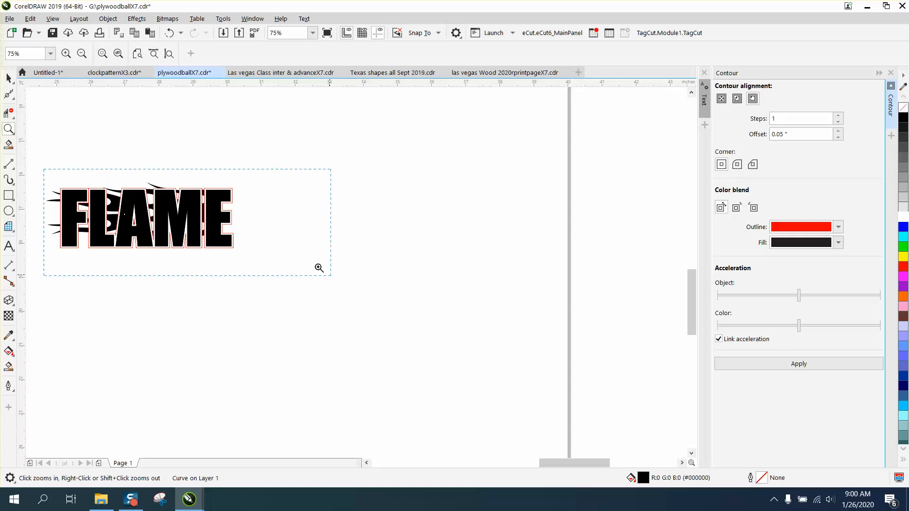
click(319, 268)
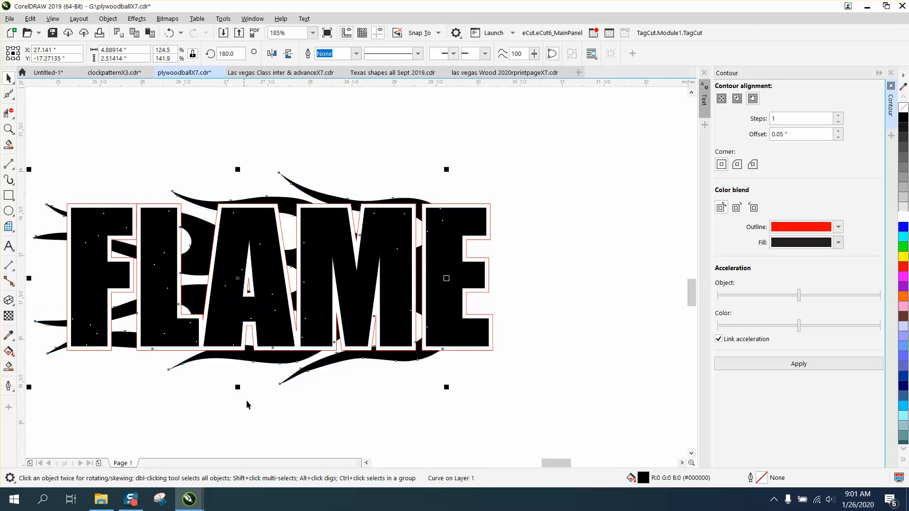
scroll(down, 3)
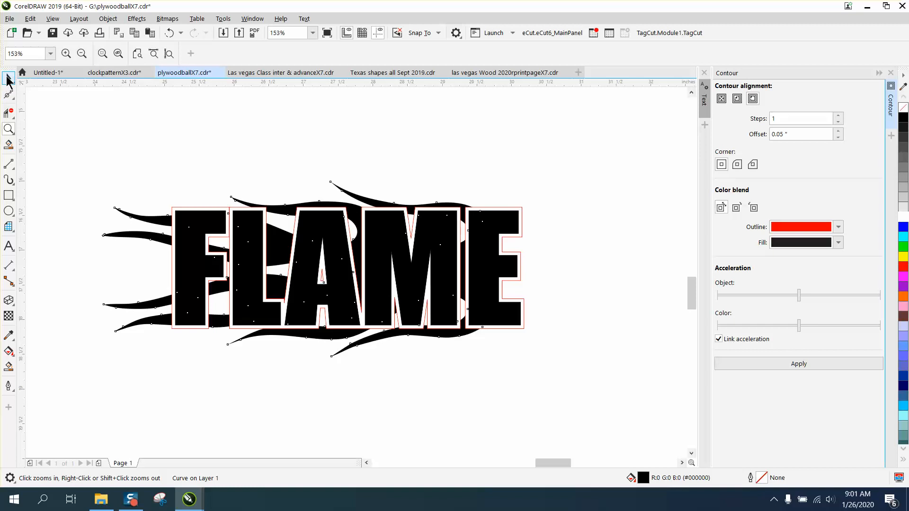
click(8, 78)
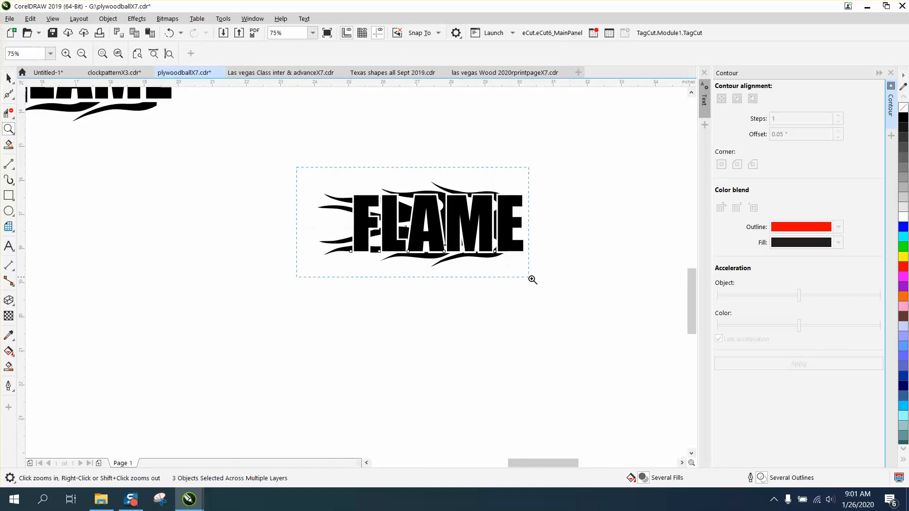
click(532, 280)
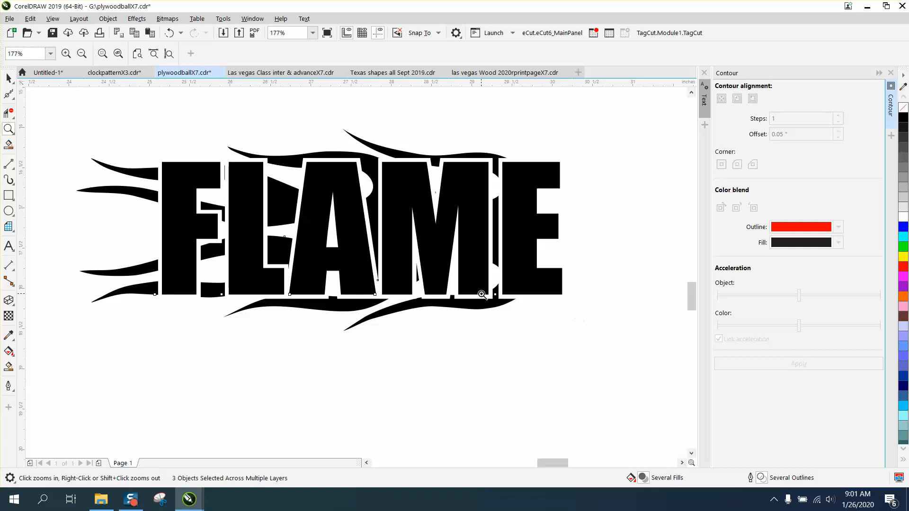